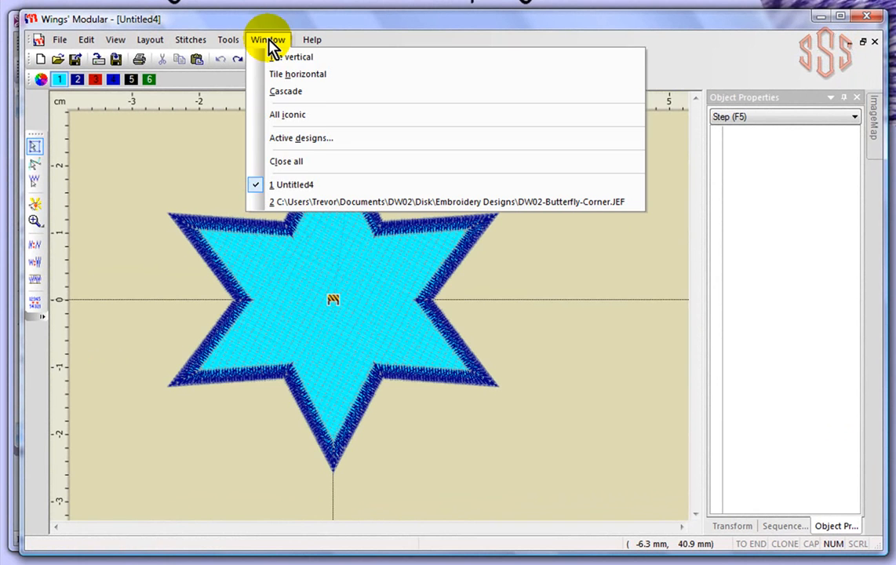
mouse_move(314, 185)
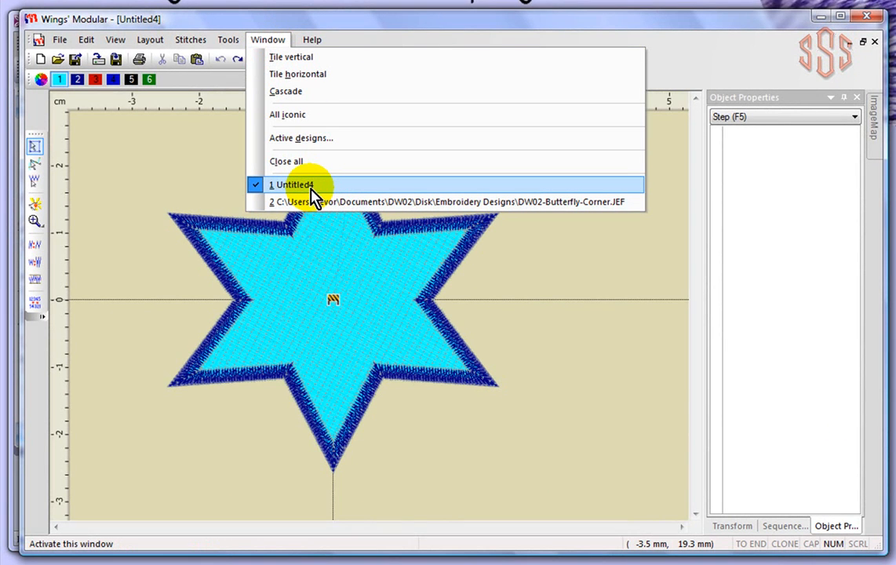
mouse_move(298, 192)
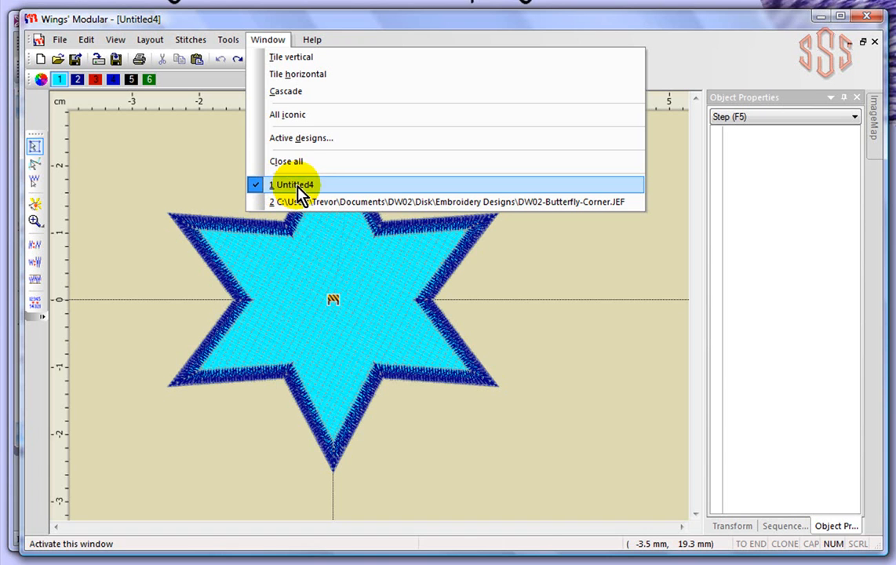
mouse_move(357, 265)
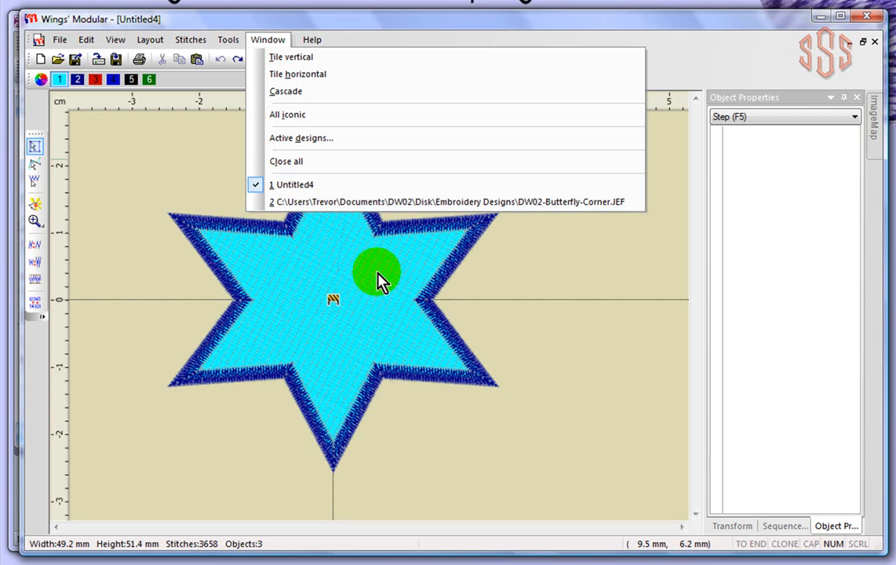
mouse_move(600, 201)
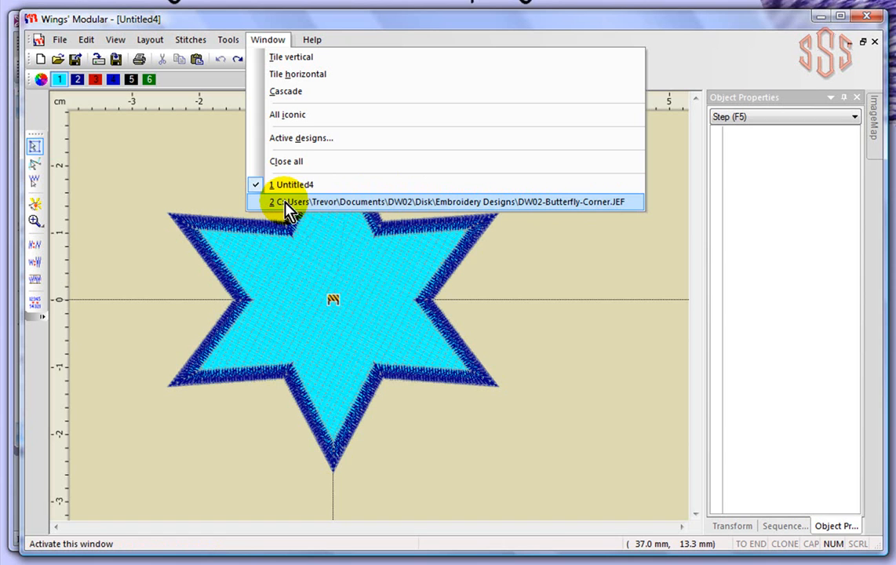
mouse_move(427, 210)
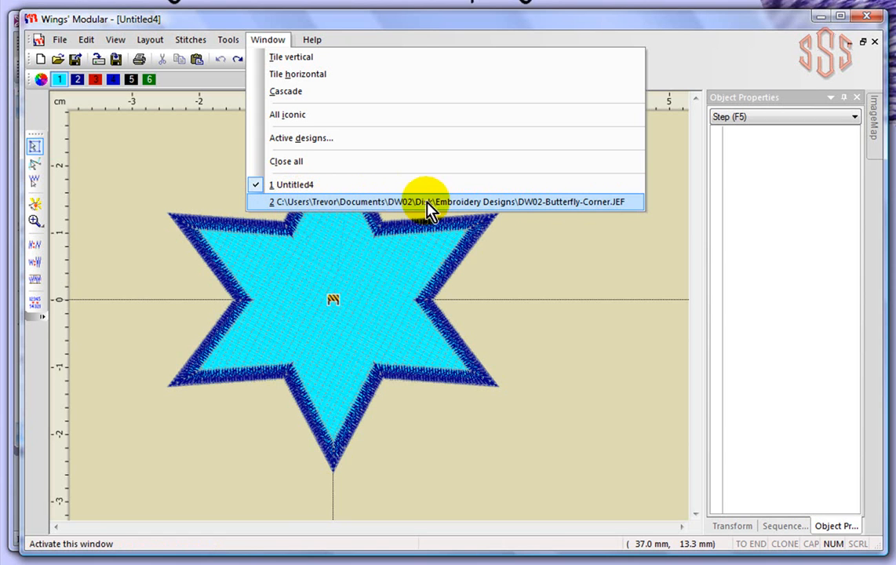
mouse_move(577, 210)
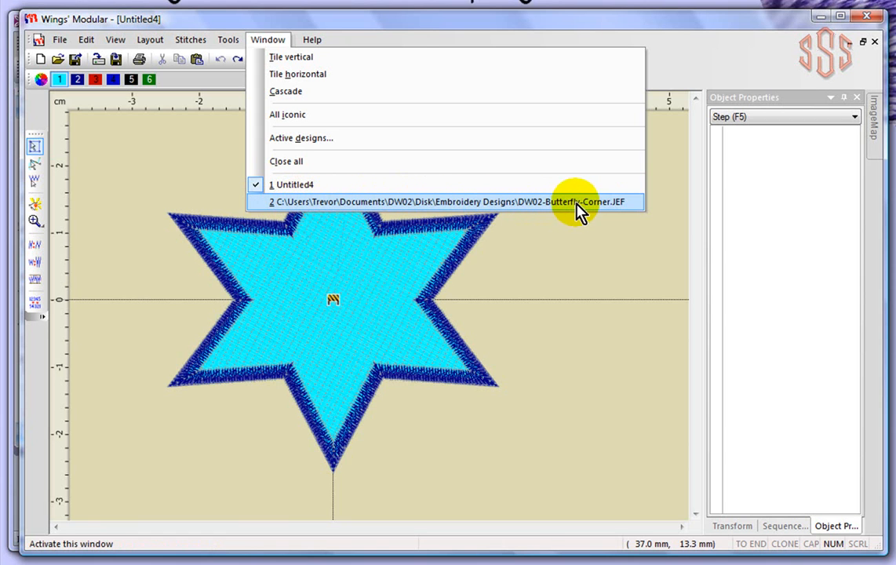
mouse_move(333, 185)
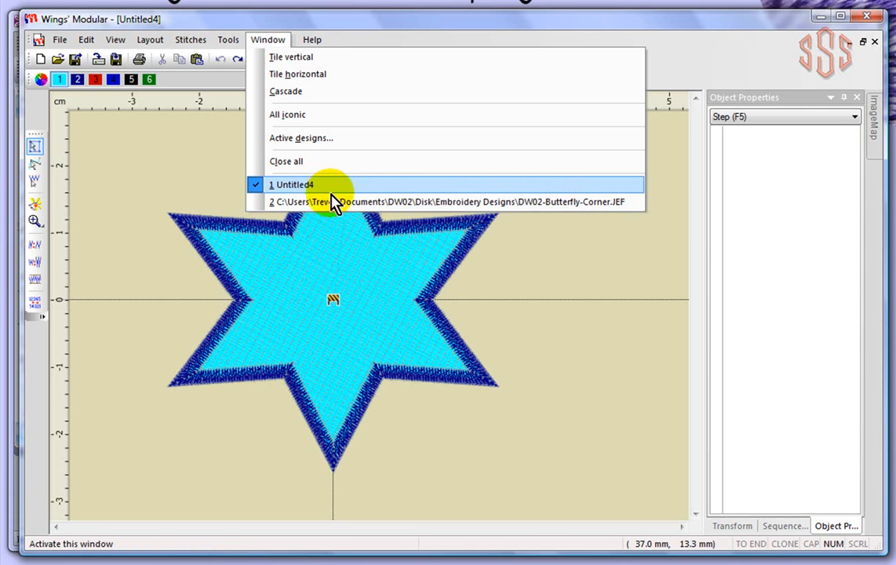
mouse_move(296, 210)
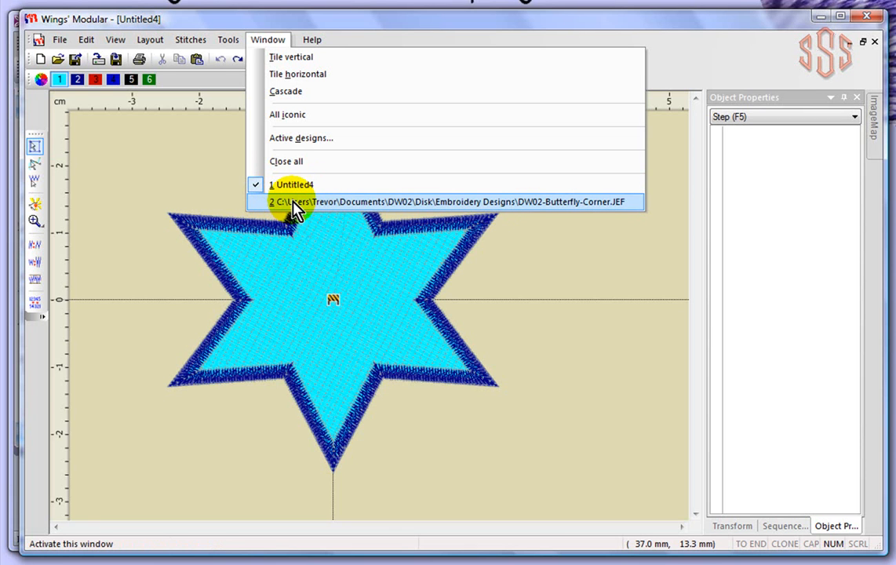
- Browse the Window menu's tiling options, then switch to DW02-Butterfly-Corner.JEF
click(451, 201)
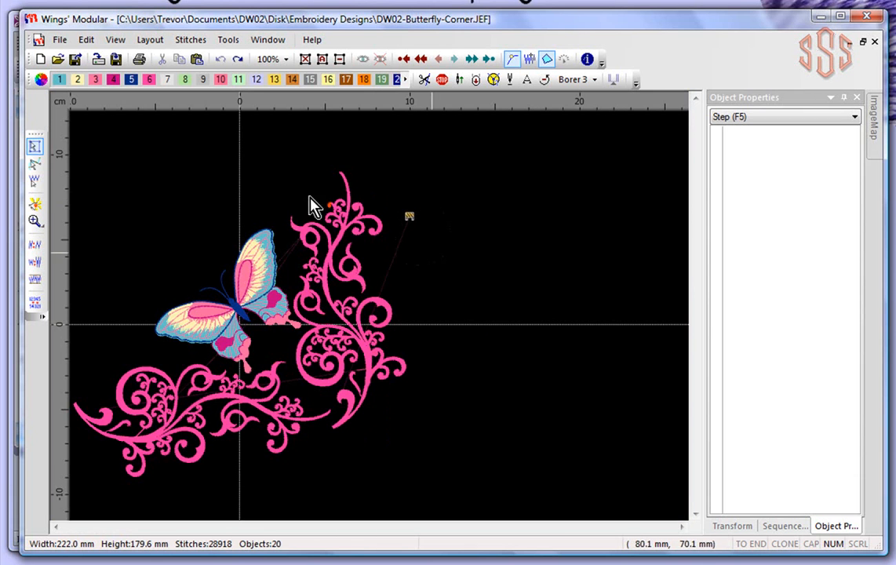
mouse_move(227, 211)
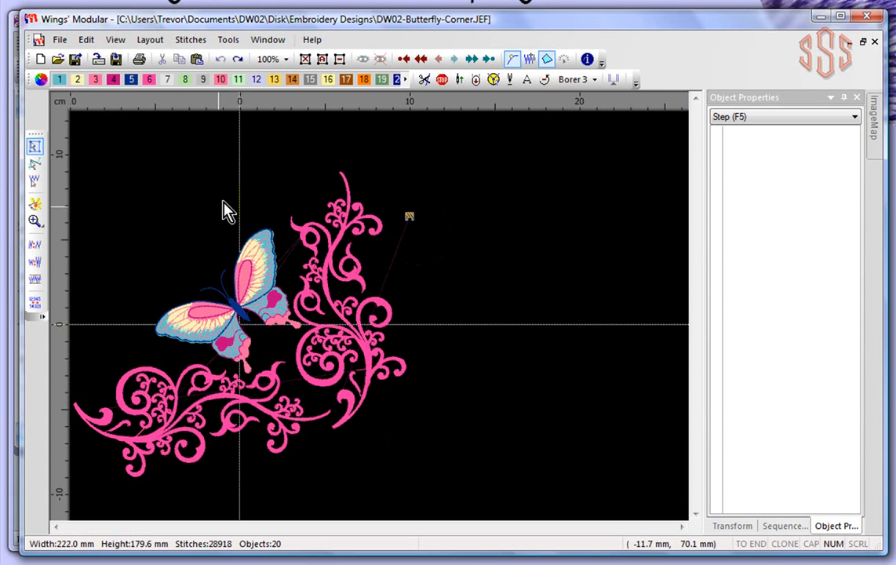
mouse_move(247, 15)
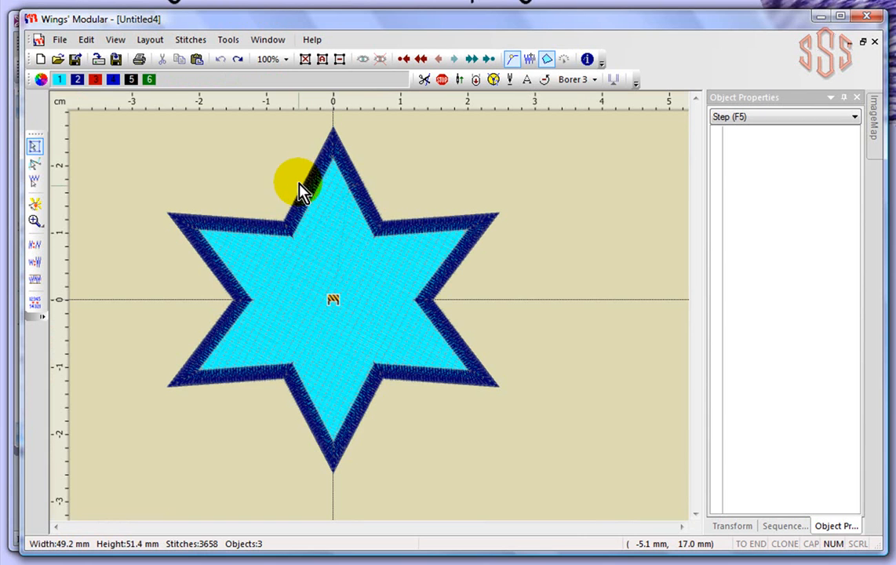
click(267, 39)
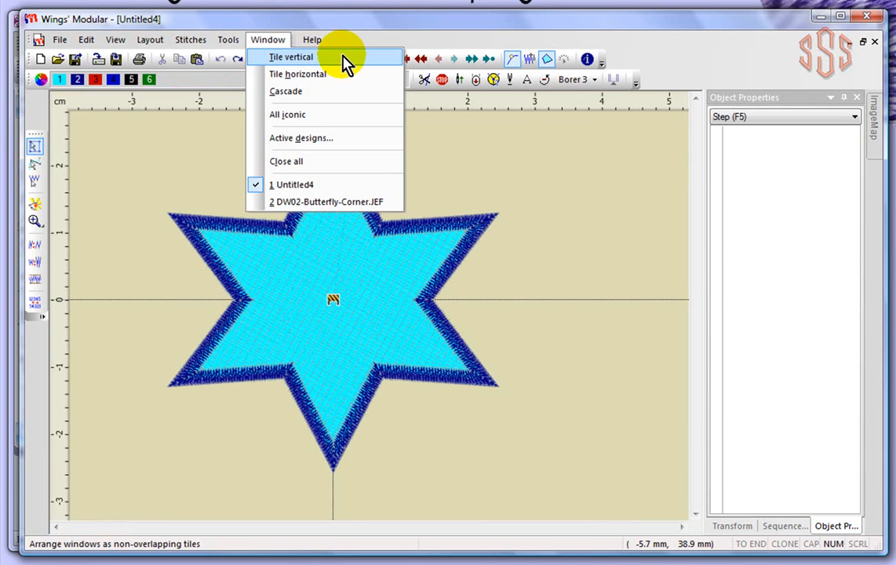
mouse_move(339, 74)
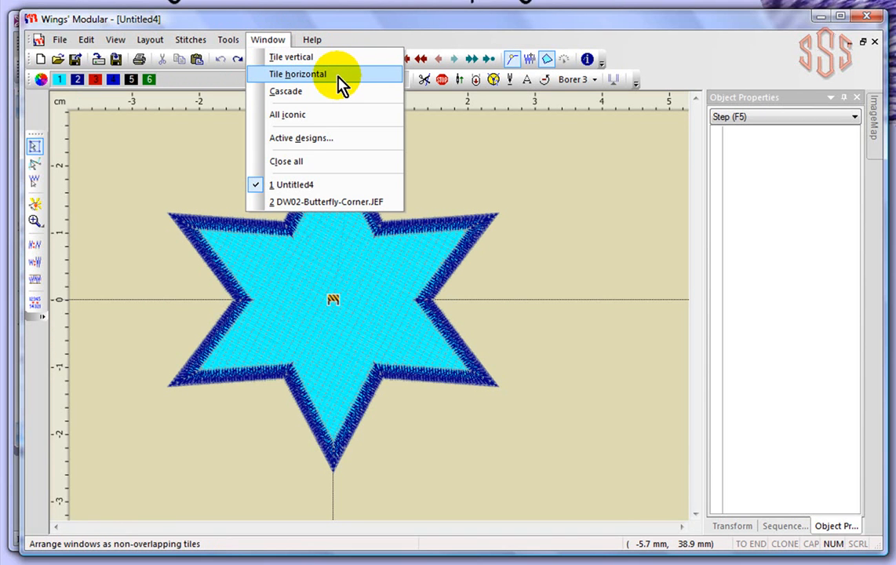
mouse_move(326, 91)
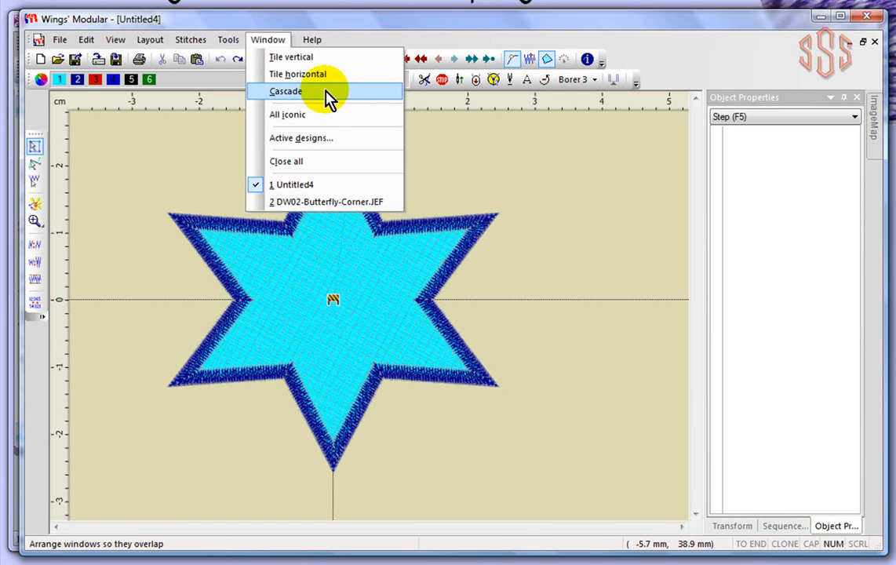
mouse_move(300, 57)
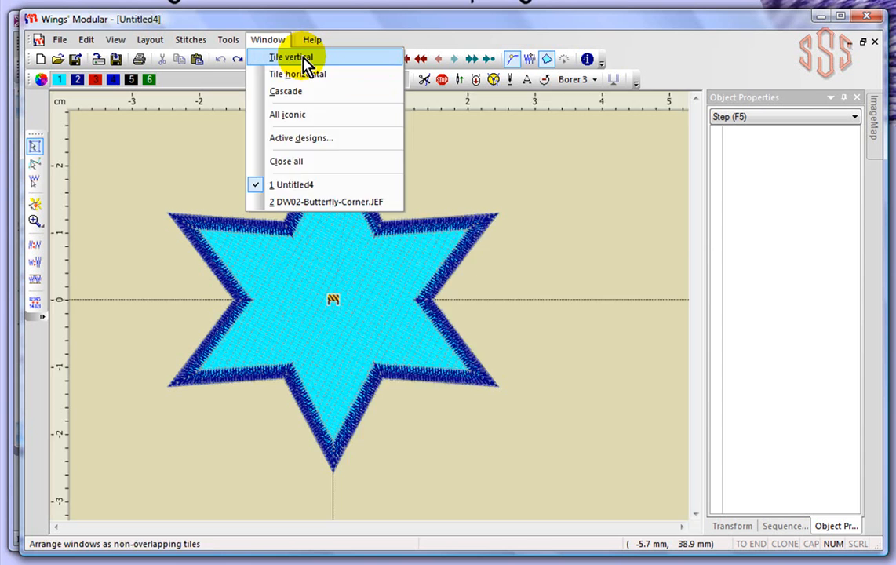
click(291, 56)
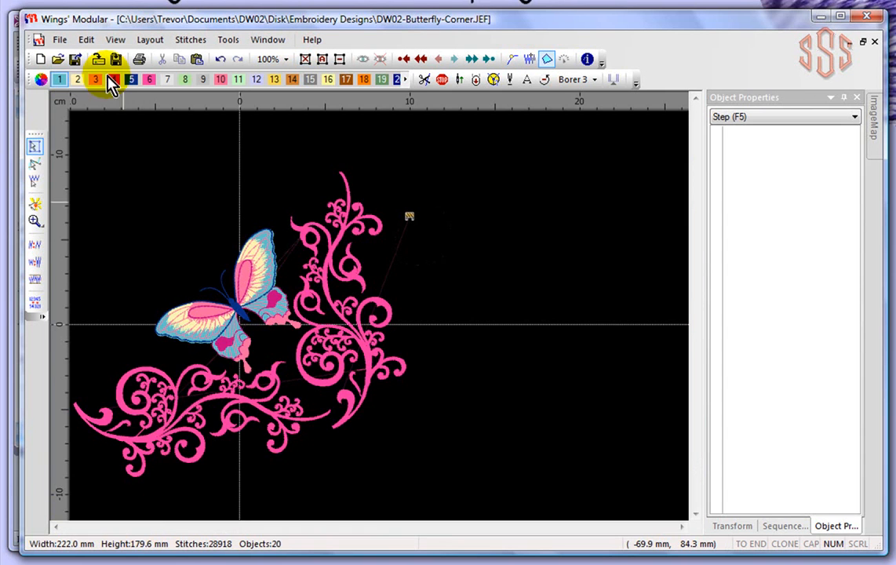
click(268, 39)
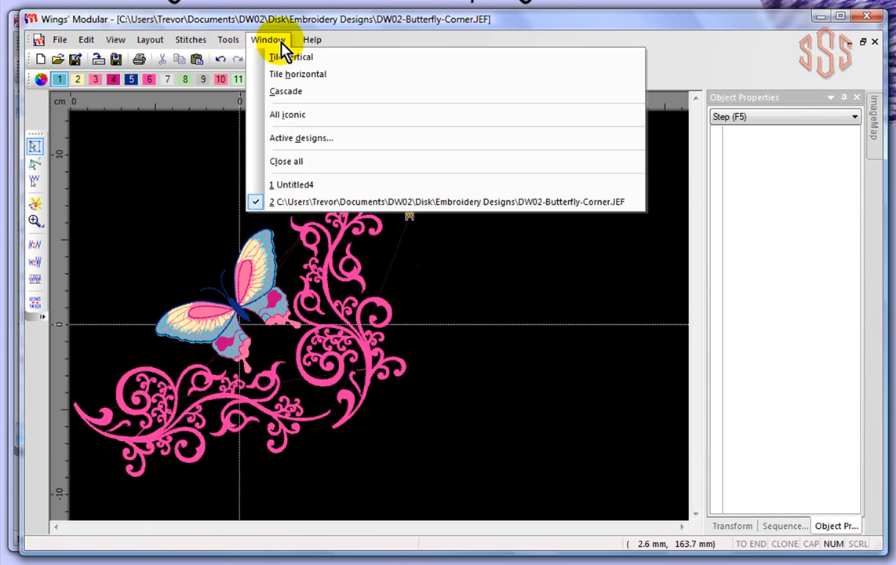
- Tile horizontally to stack the butterfly corner and star design windows
click(291, 57)
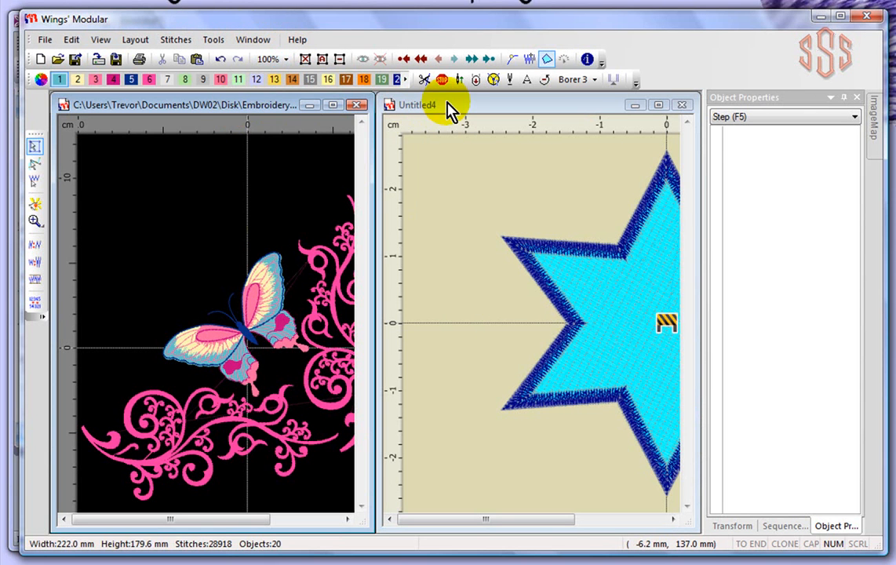
mouse_move(467, 110)
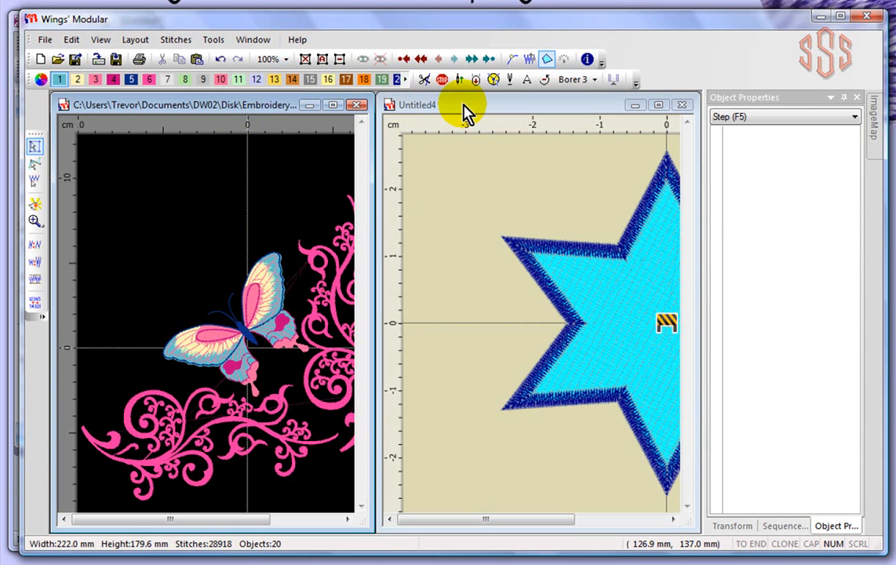
click(253, 39)
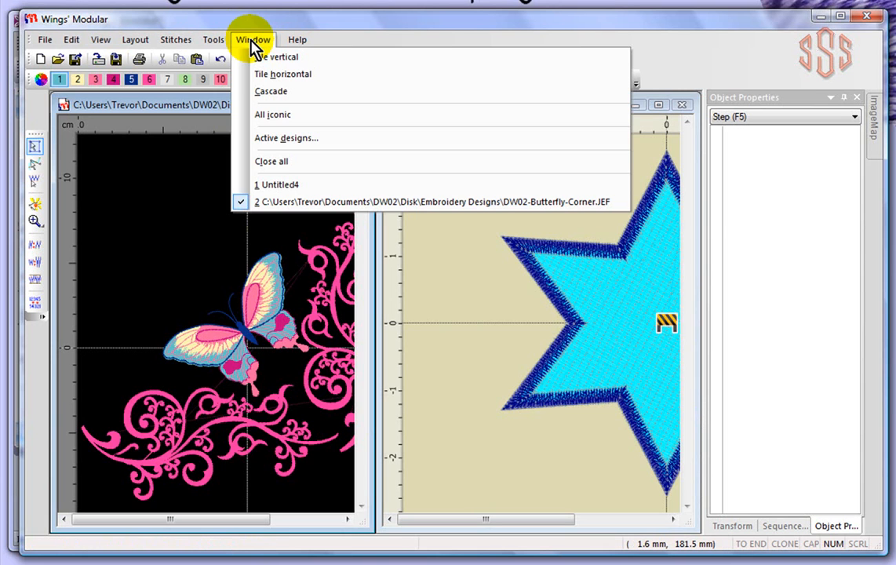
click(283, 73)
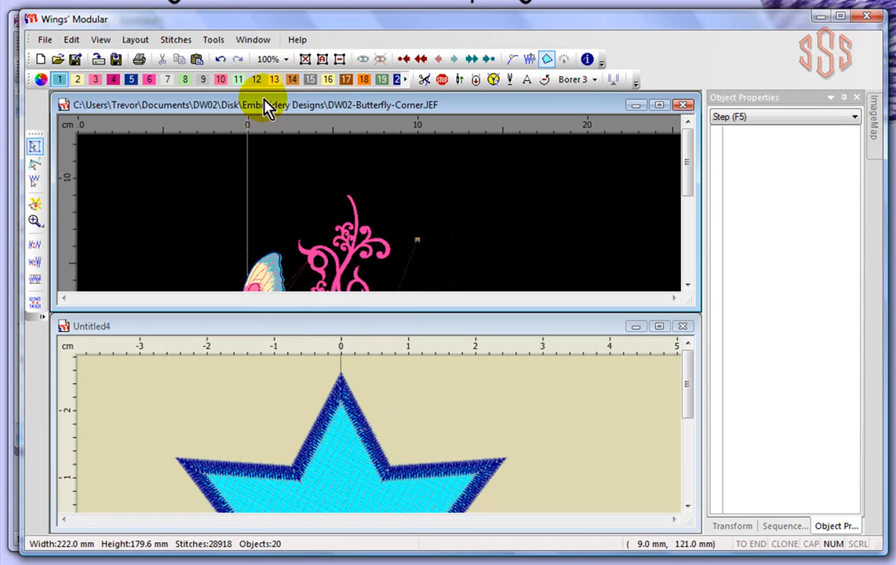
mouse_move(284, 240)
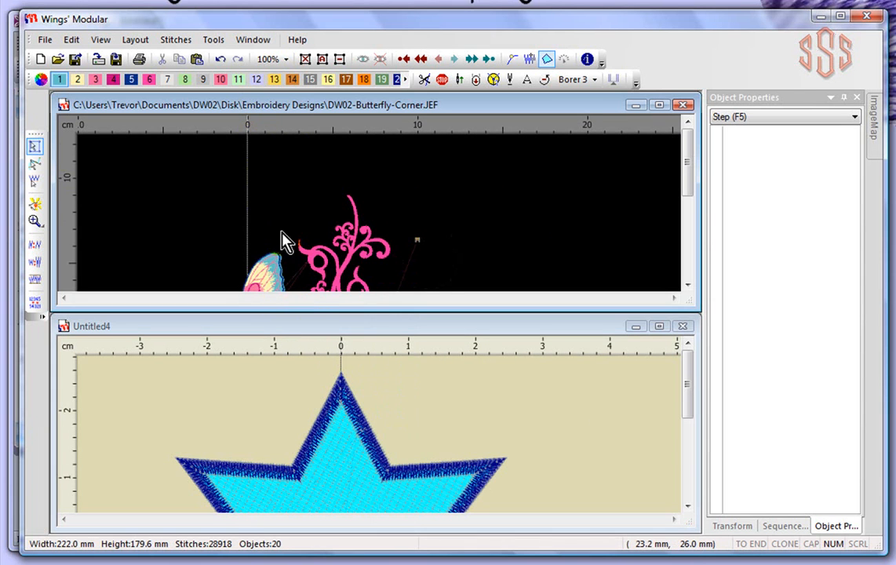
- Cascade the two design windows with the butterfly corner in front
click(252, 39)
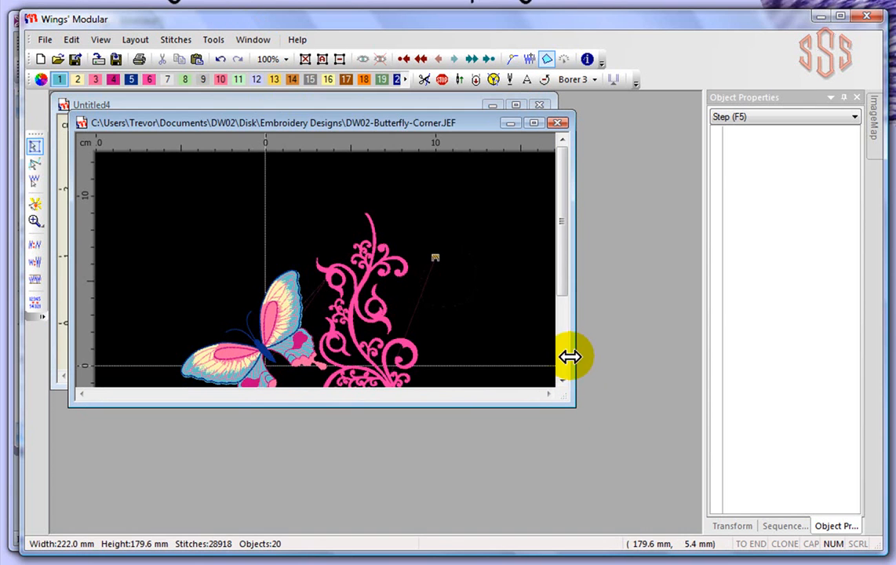
mouse_move(561, 290)
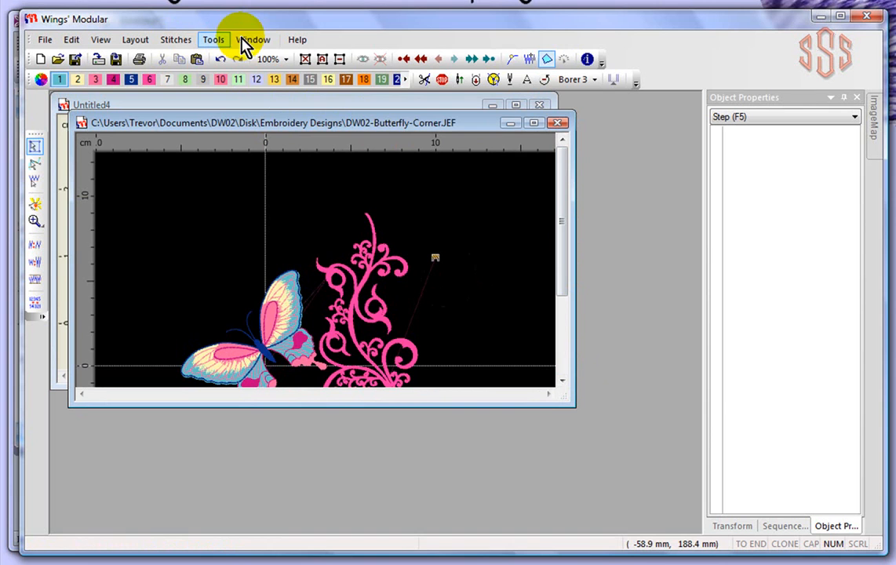
click(253, 39)
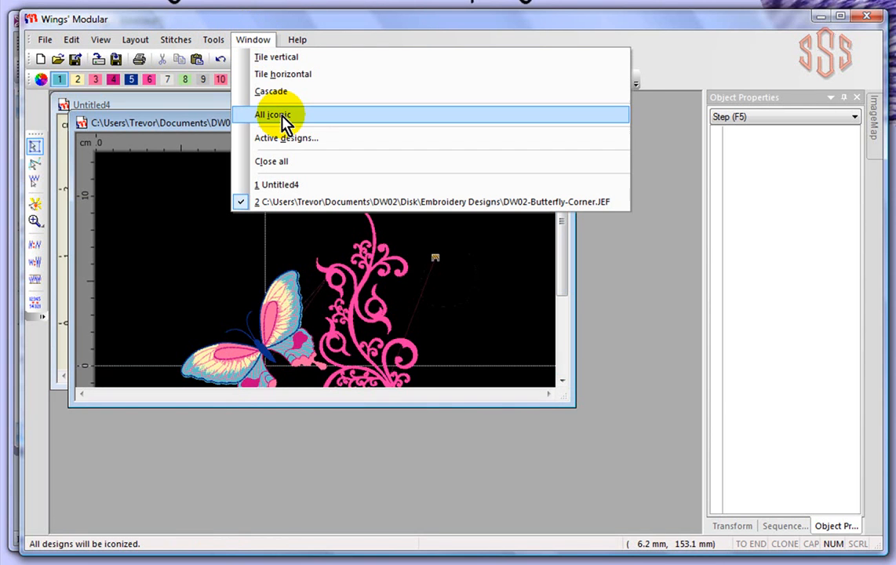
- Iconize all designs via All iconic, re-minimizing the star design after restoring it
click(273, 113)
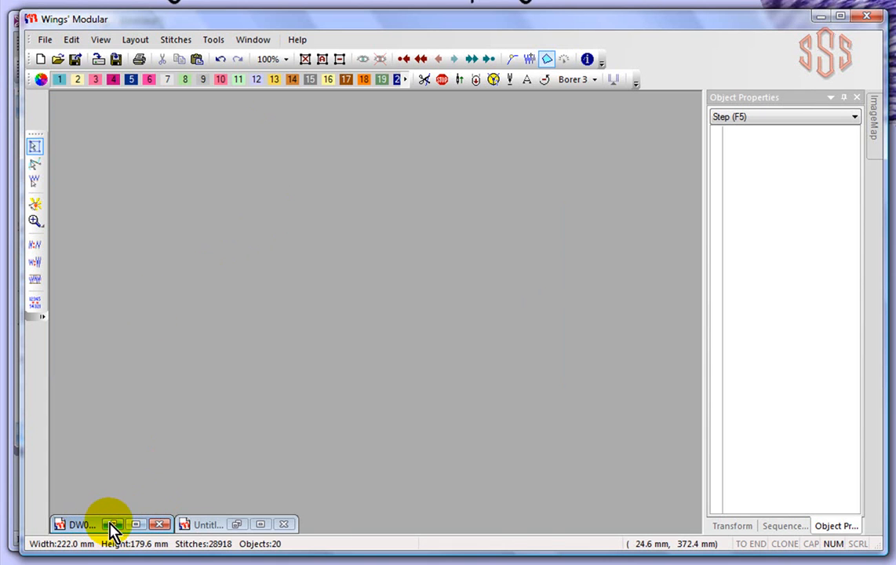
mouse_move(112, 524)
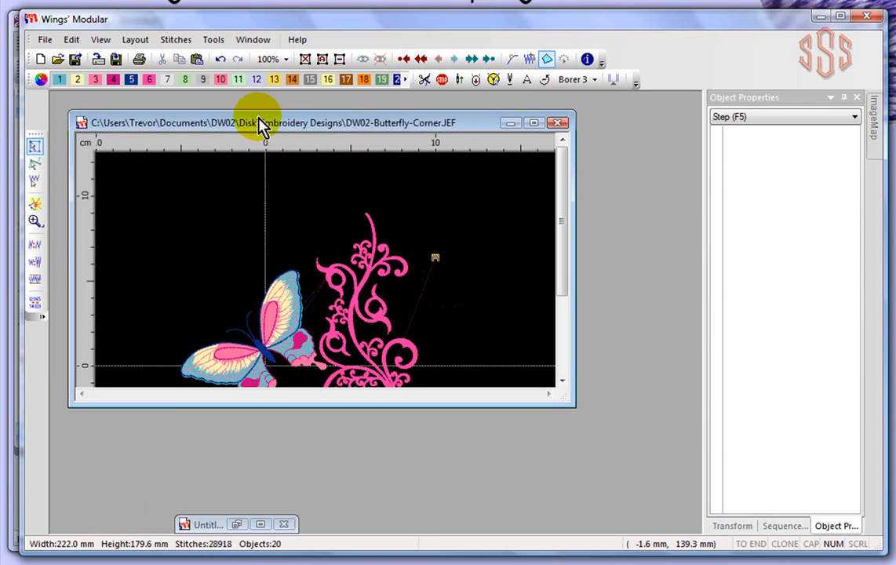
mouse_move(63, 525)
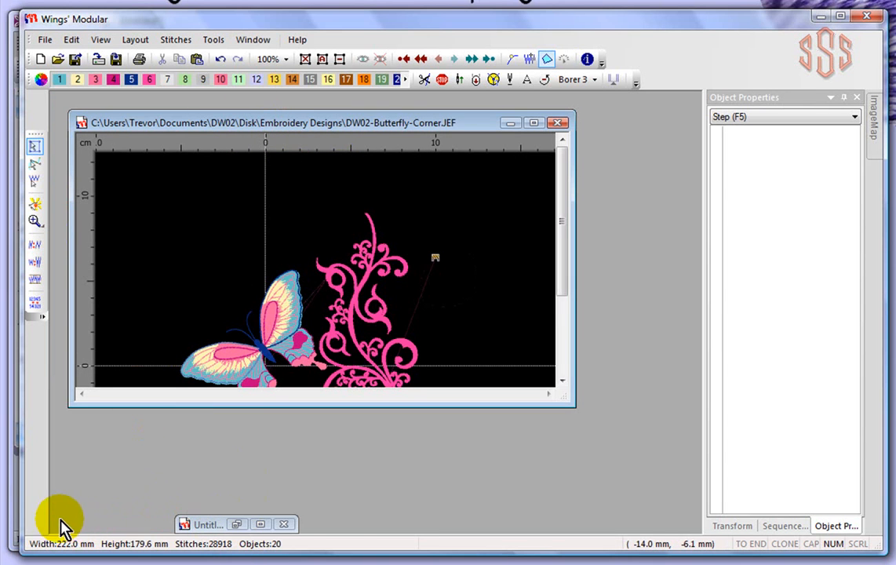
mouse_move(439, 522)
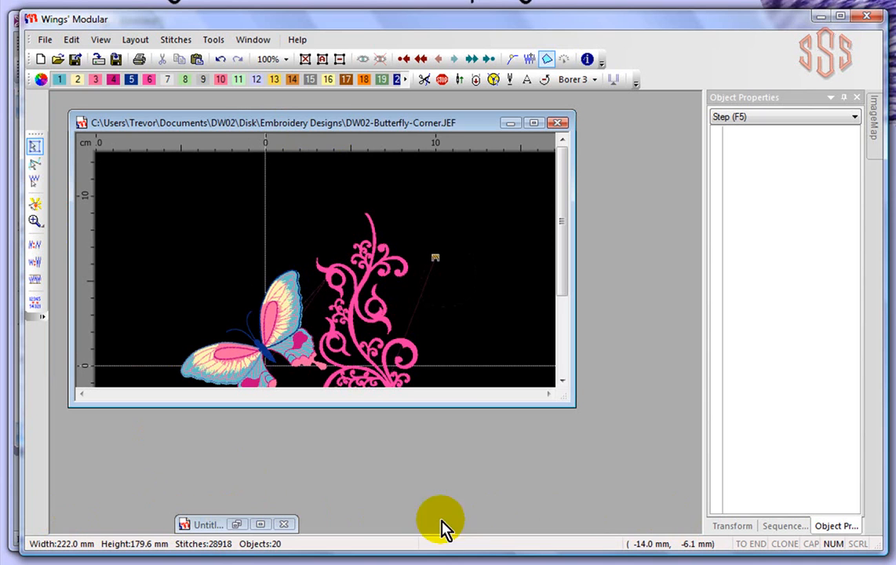
mouse_move(500, 129)
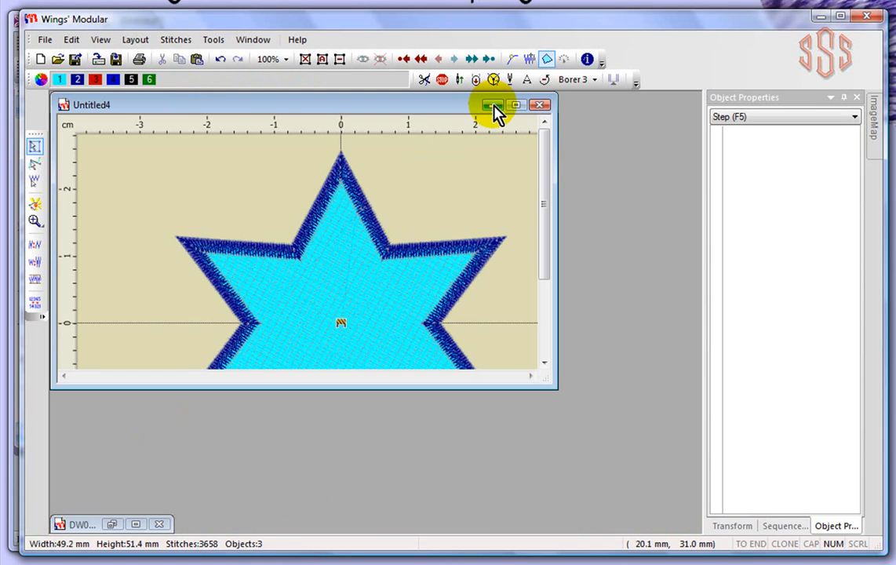
click(495, 104)
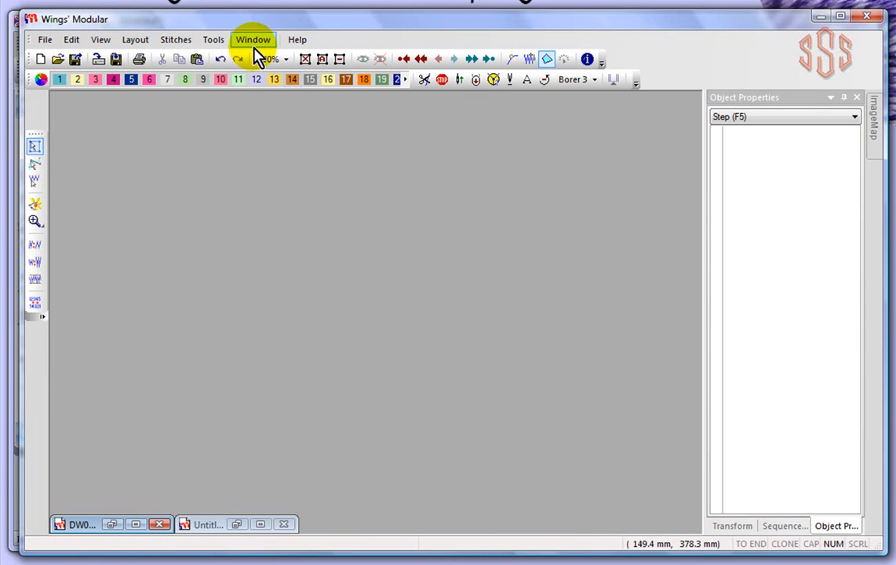
- Review the open designs in the Active designs dialog, then close it
click(252, 39)
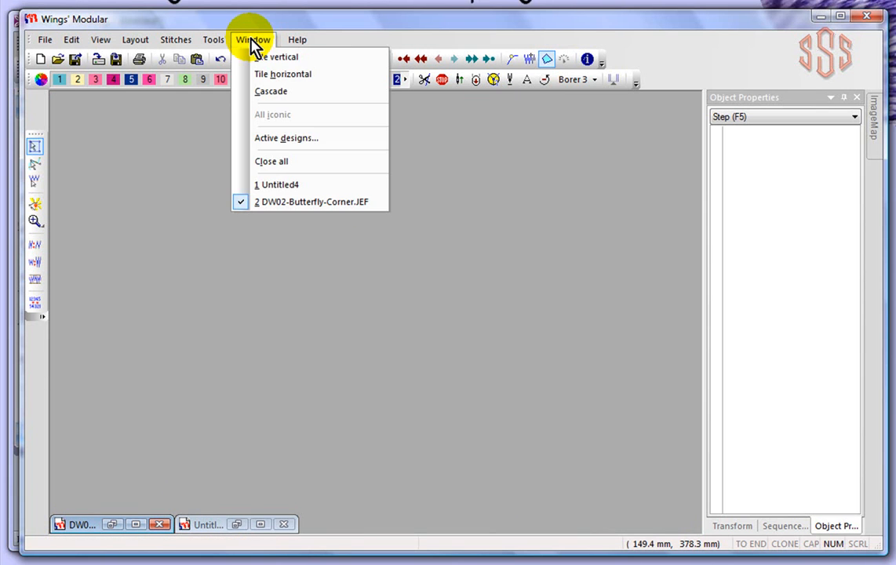
mouse_move(294, 137)
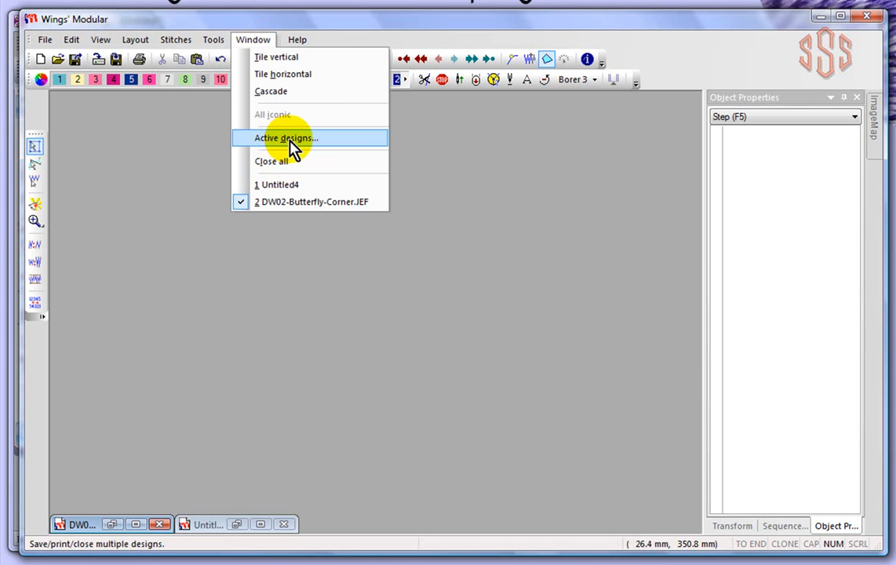
click(285, 137)
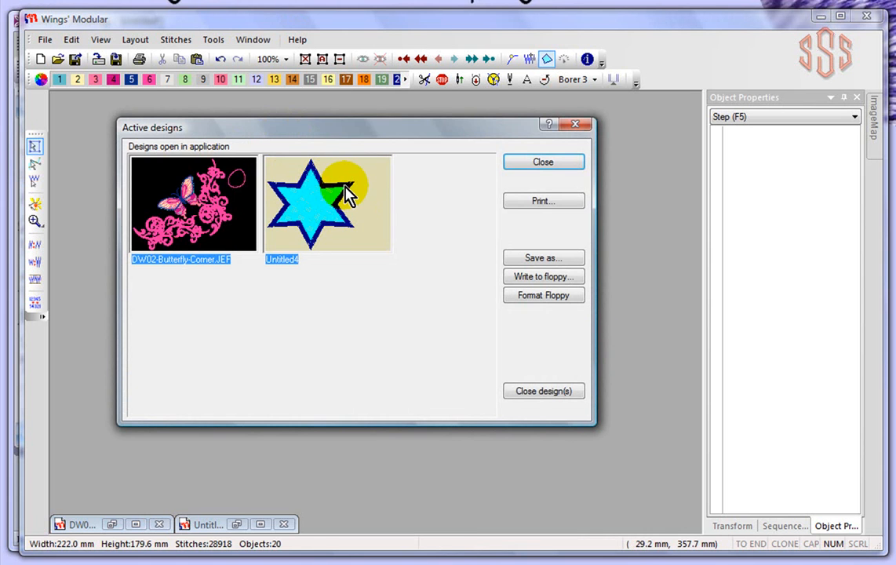
mouse_move(337, 197)
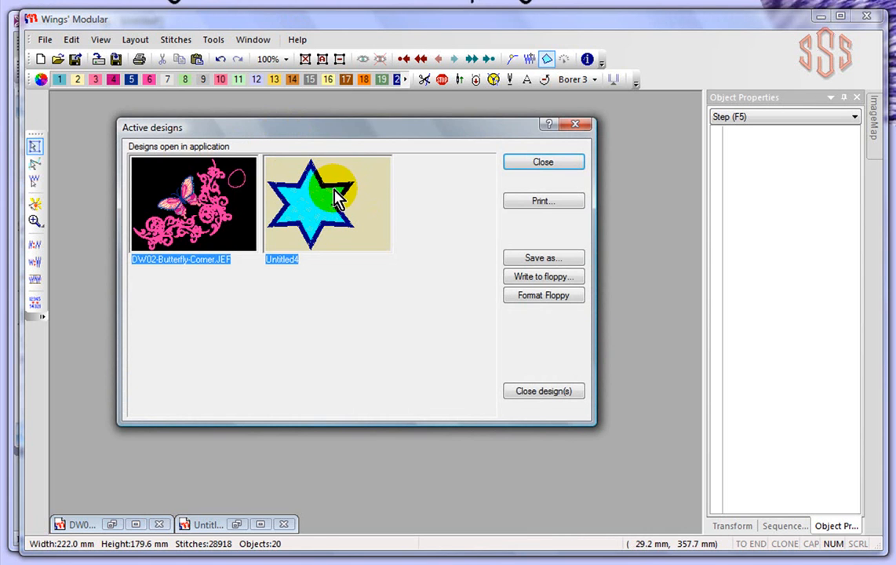
mouse_move(544, 276)
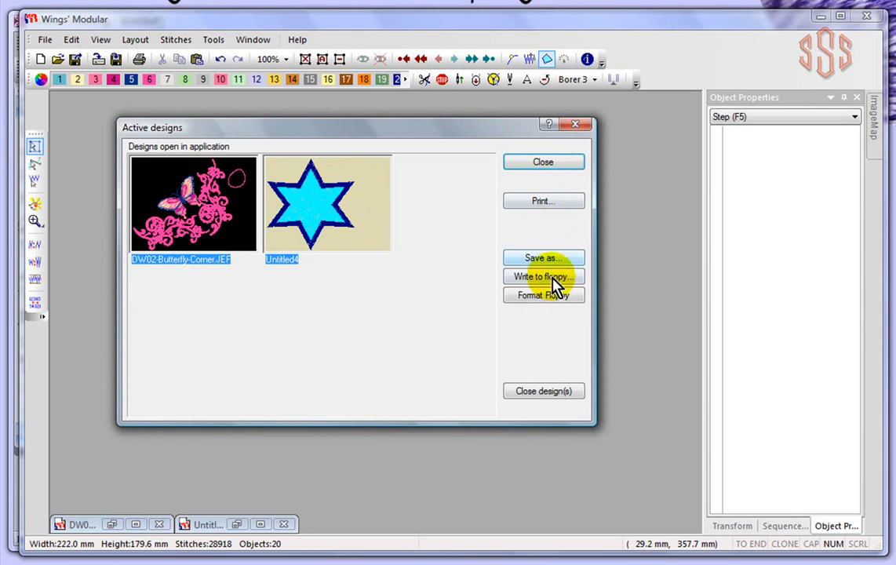
mouse_move(543, 391)
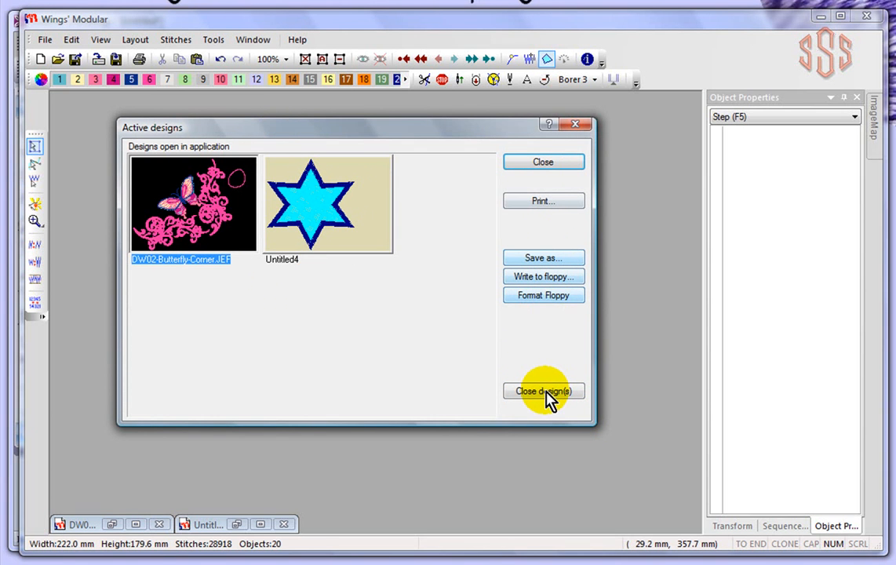
mouse_move(380, 200)
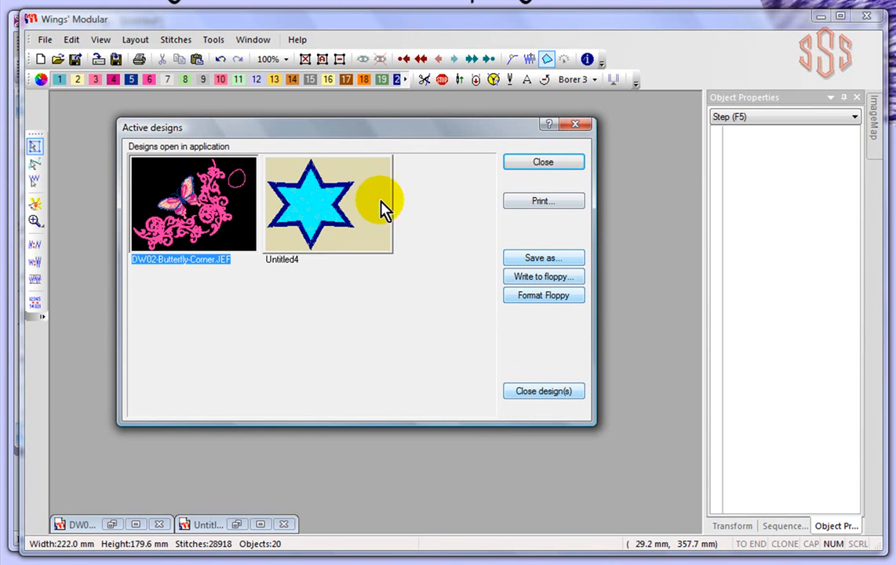
click(543, 161)
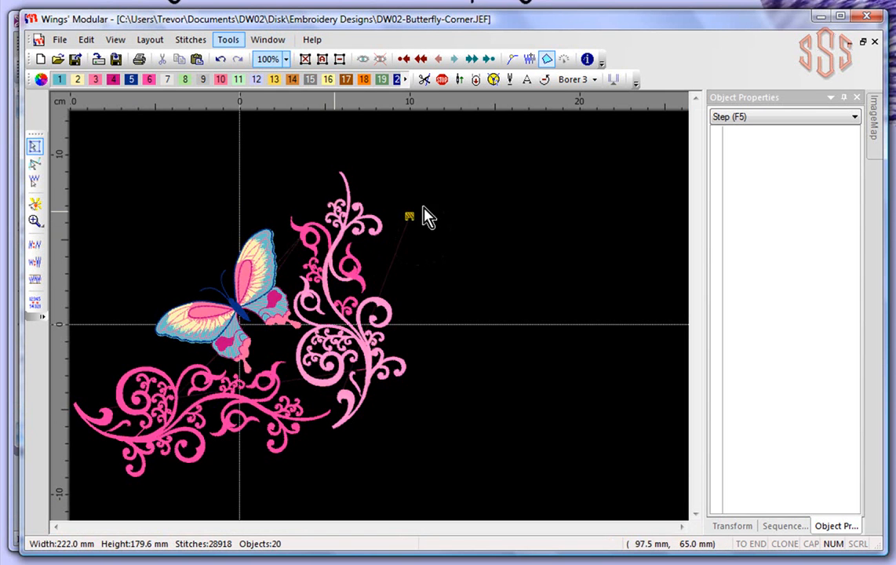
mouse_move(268, 39)
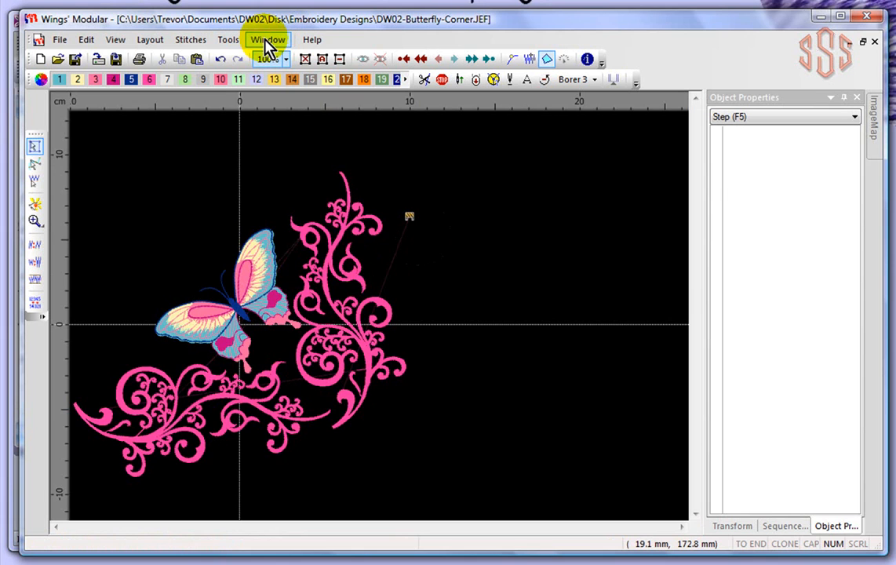